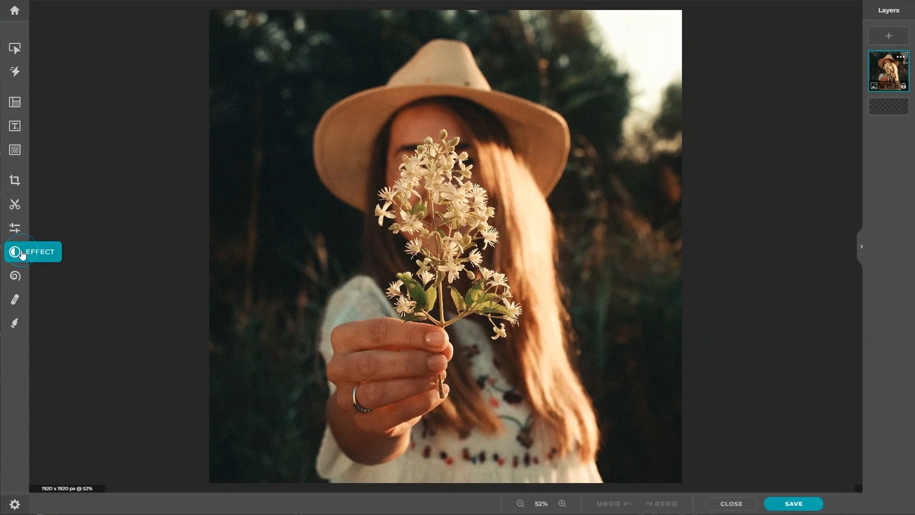
# Show the Effect tool's list of photo effect cards for the portrait.
pyautogui.click(15, 252)
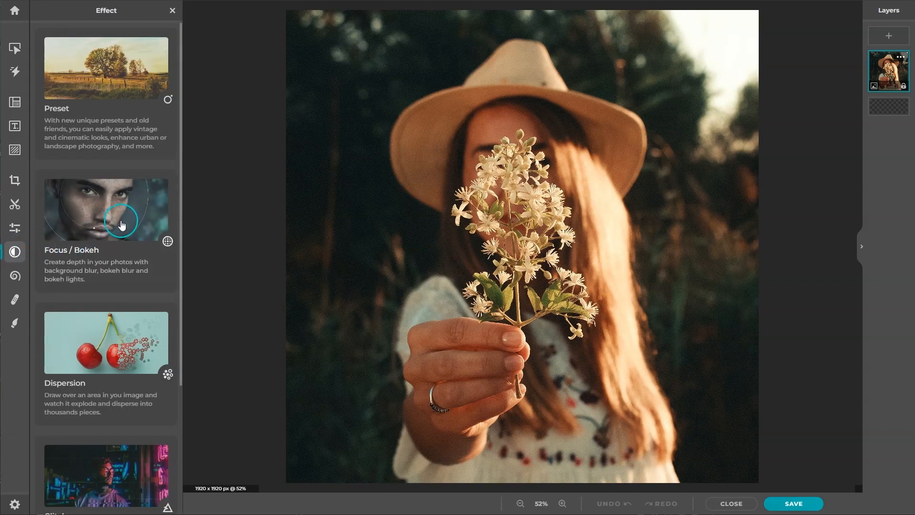
pyautogui.scroll(-3)
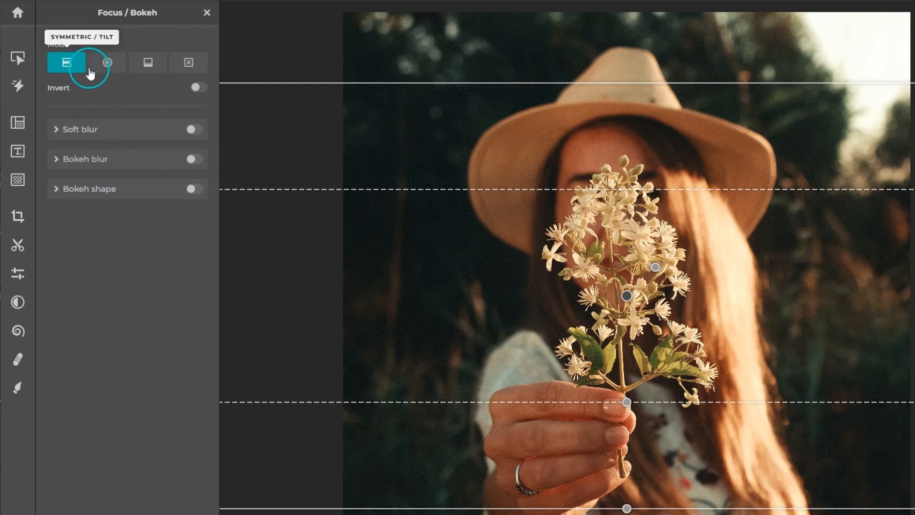
# Try Linear and None focus modes, then choose Radial focus centred on the bouquet.
pyautogui.click(147, 63)
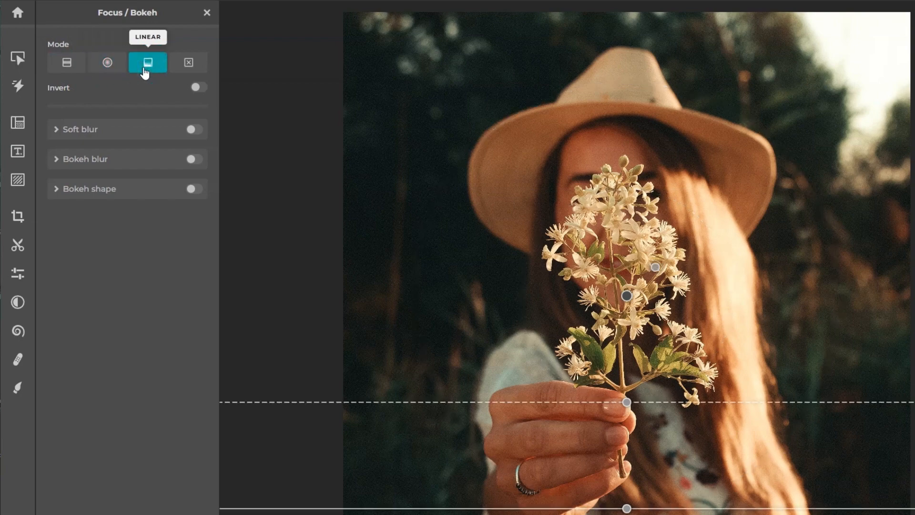
pyautogui.click(189, 63)
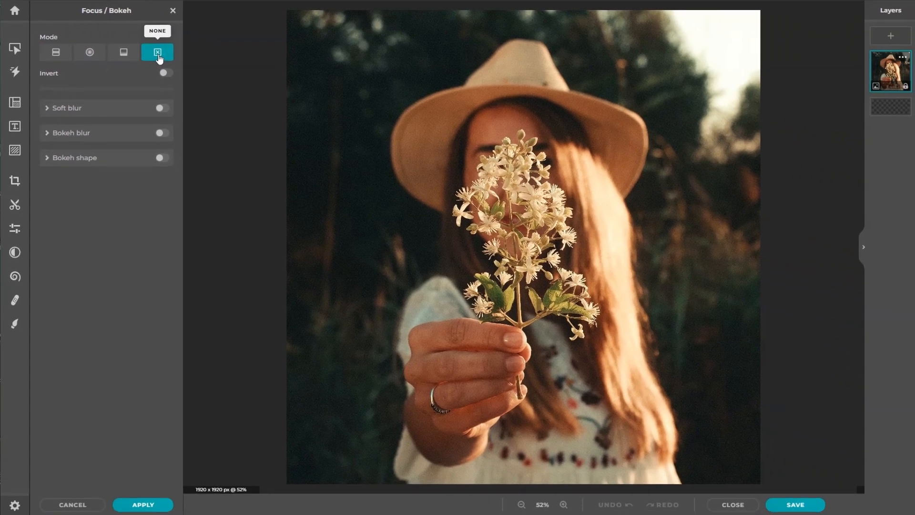
pyautogui.click(89, 52)
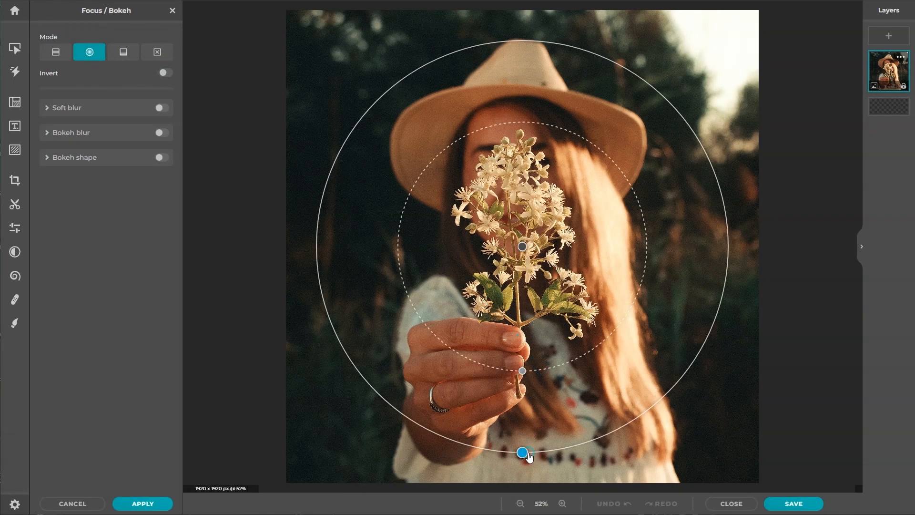
# Enable Soft blur at 45 and hexagonal Bokeh blur for the background.
pyautogui.click(161, 108)
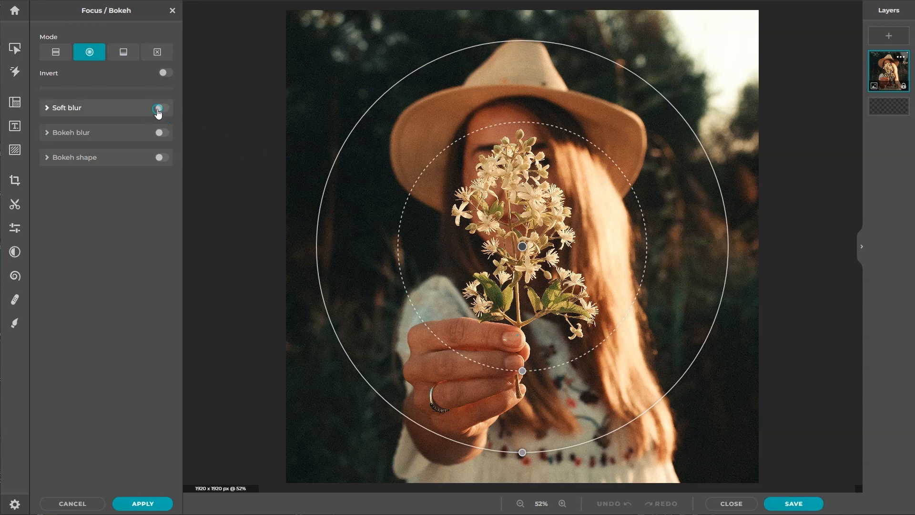
pyautogui.click(160, 107)
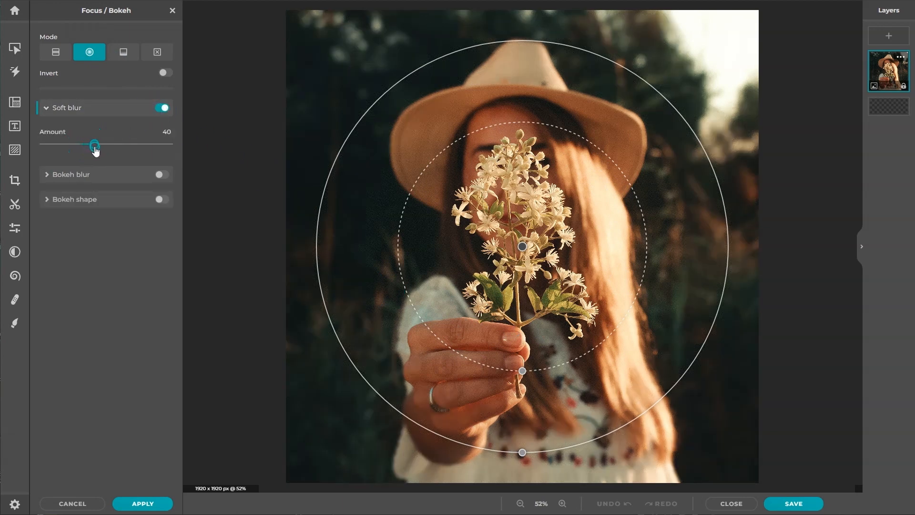
pyautogui.moveTo(94, 144); pyautogui.dragTo(100, 144)
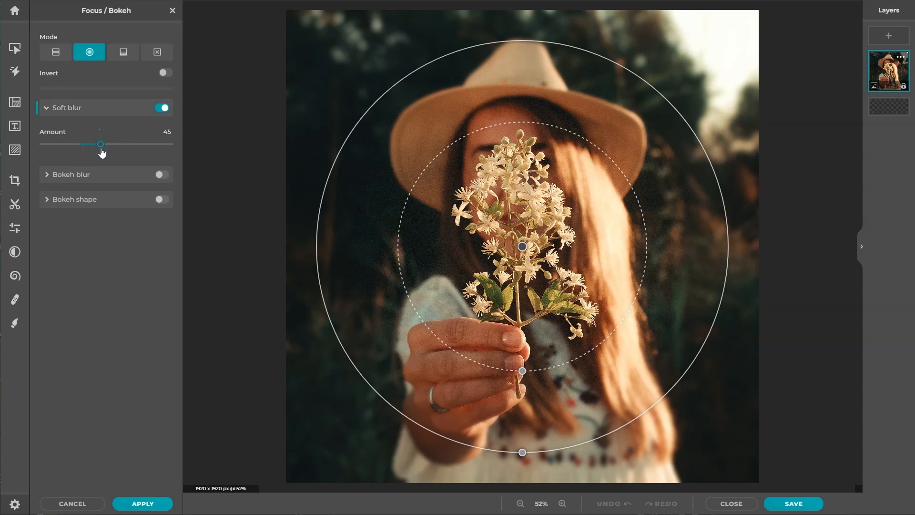
pyautogui.click(162, 174)
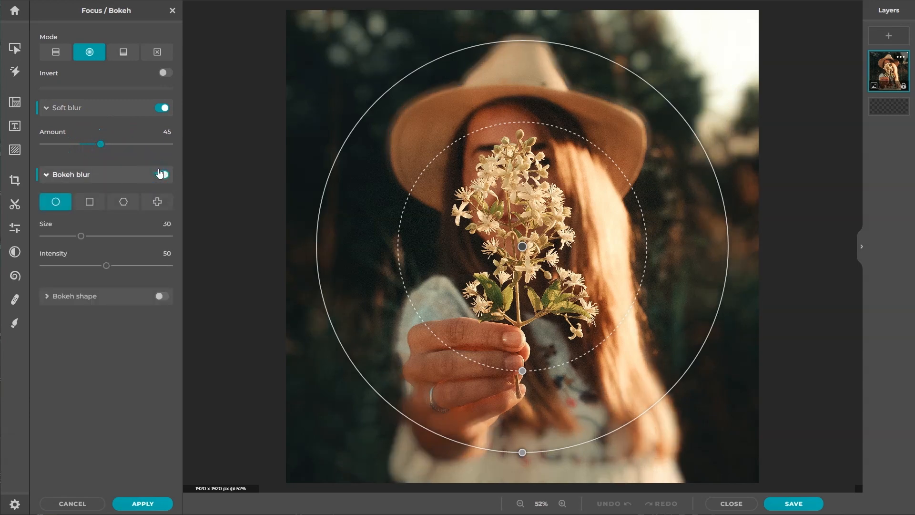
pyautogui.click(123, 202)
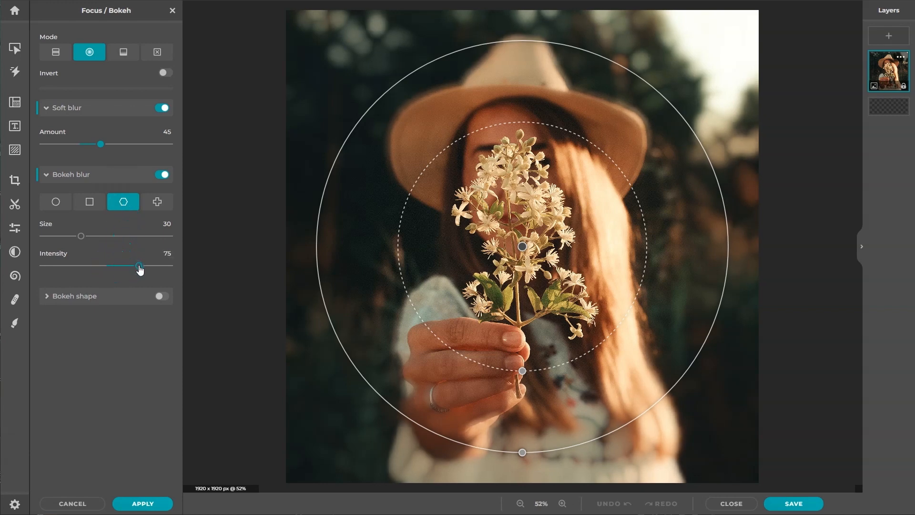
# Add star-shaped bokeh lights at full intensity and apply the Focus/Bokeh effect.
pyautogui.click(162, 296)
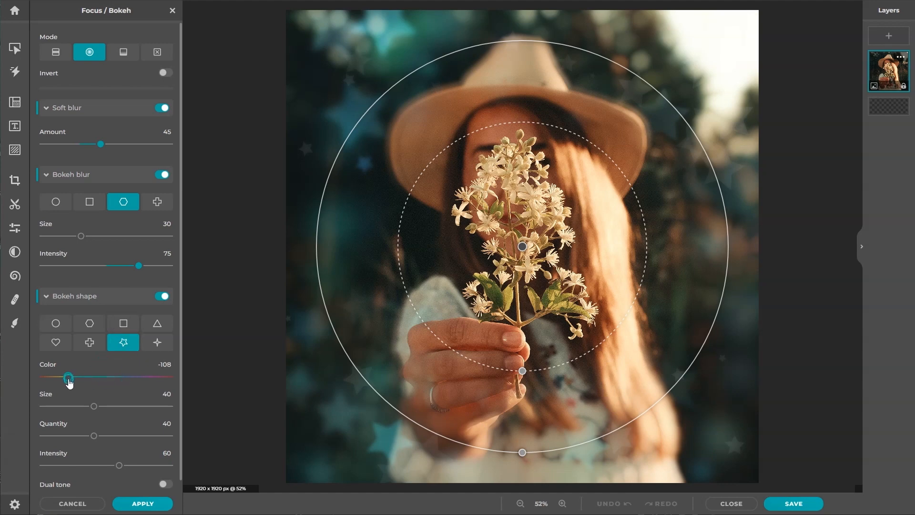
pyautogui.moveTo(94, 406); pyautogui.dragTo(106, 406)
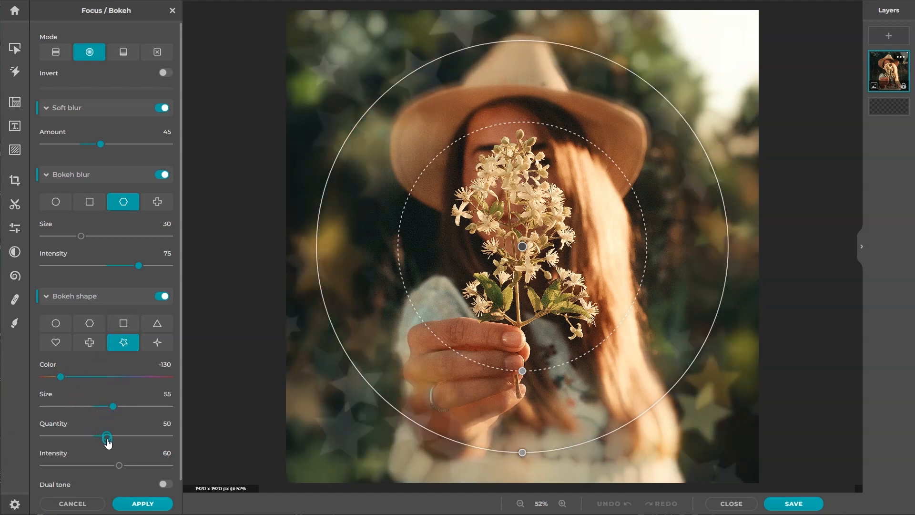
pyautogui.moveTo(120, 466); pyautogui.dragTo(172, 466)
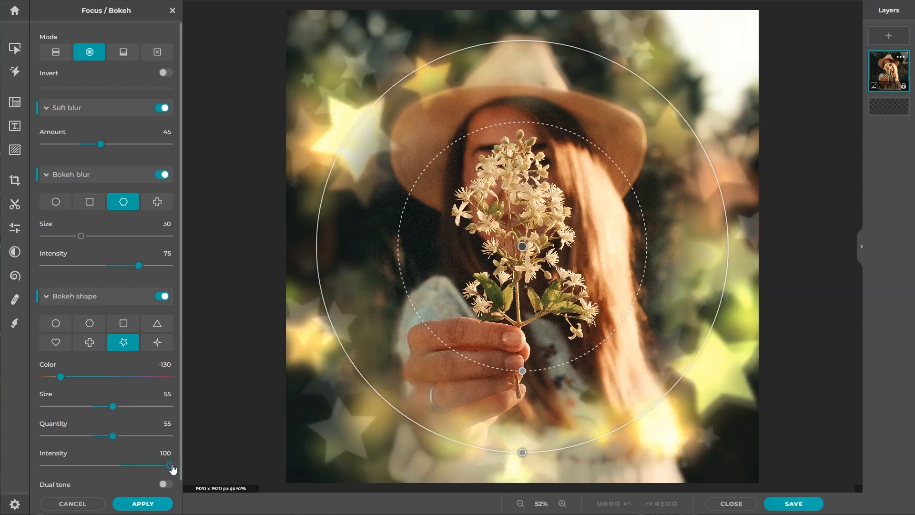
pyautogui.click(142, 503)
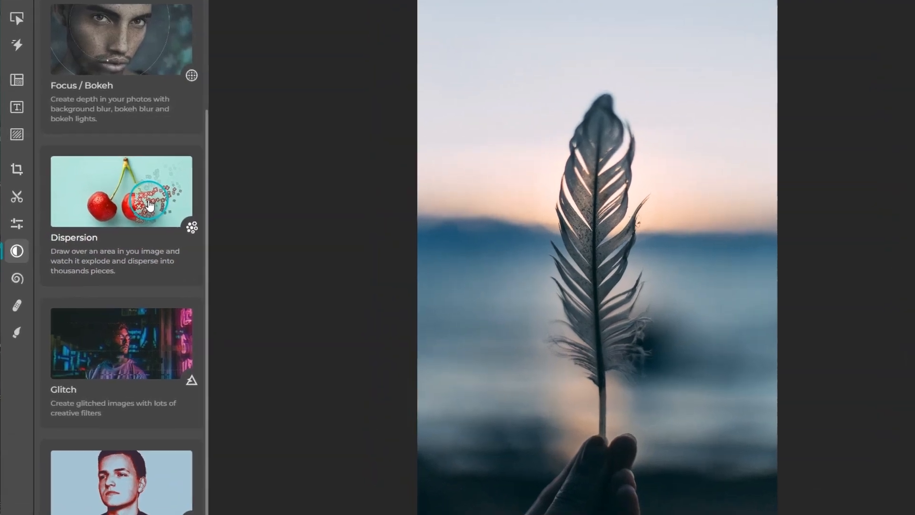
# In Dispersion, paint a 110px mask over the feather's upper right tip.
pyautogui.click(147, 205)
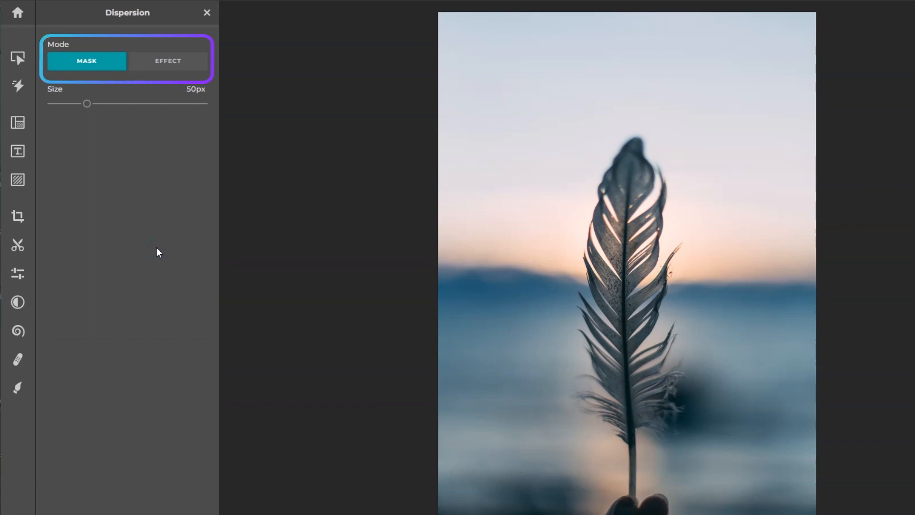
pyautogui.moveTo(87, 102); pyautogui.dragTo(96, 103)
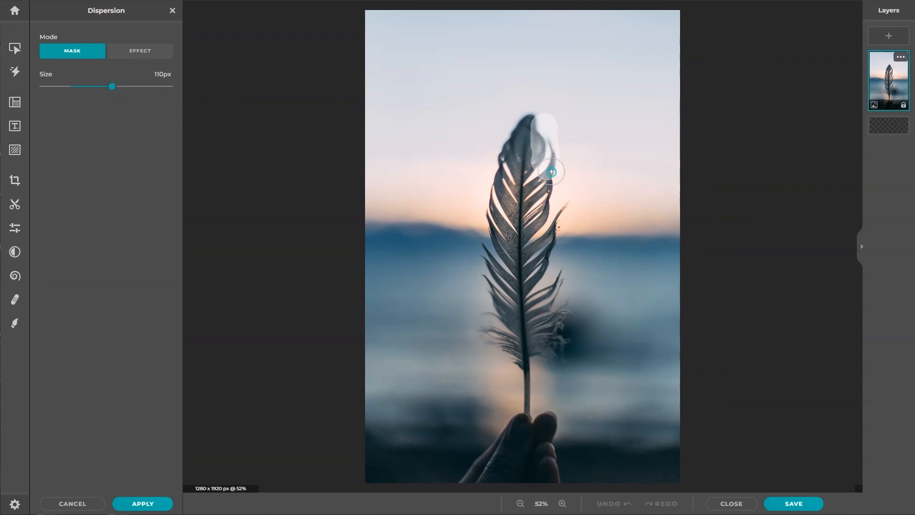
pyautogui.moveTo(549, 171); pyautogui.dragTo(578, 134)
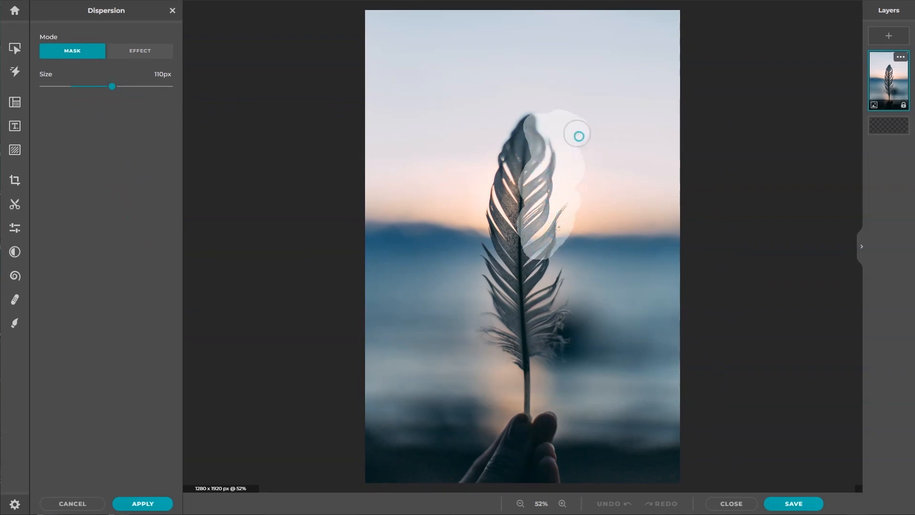
# In Effect mode, angle the particles upward with wider spread and apply the dispersion.
pyautogui.click(139, 50)
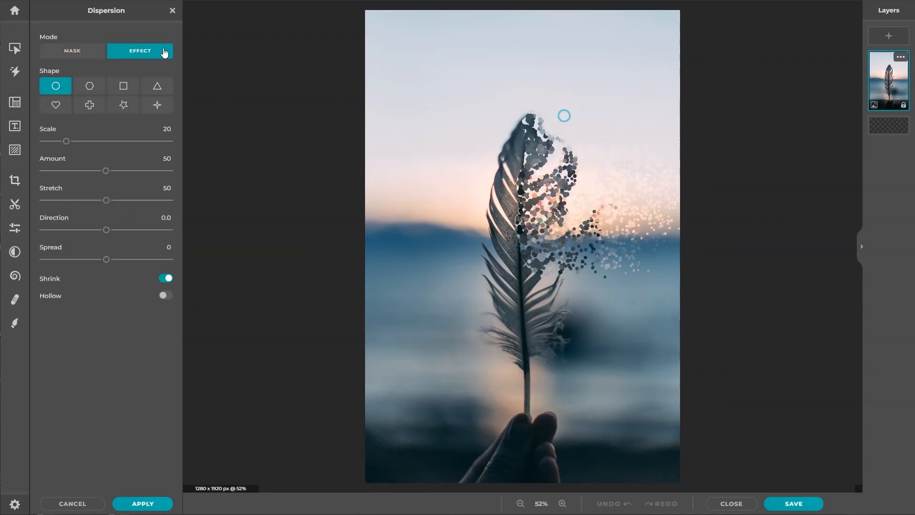
pyautogui.moveTo(157, 87)
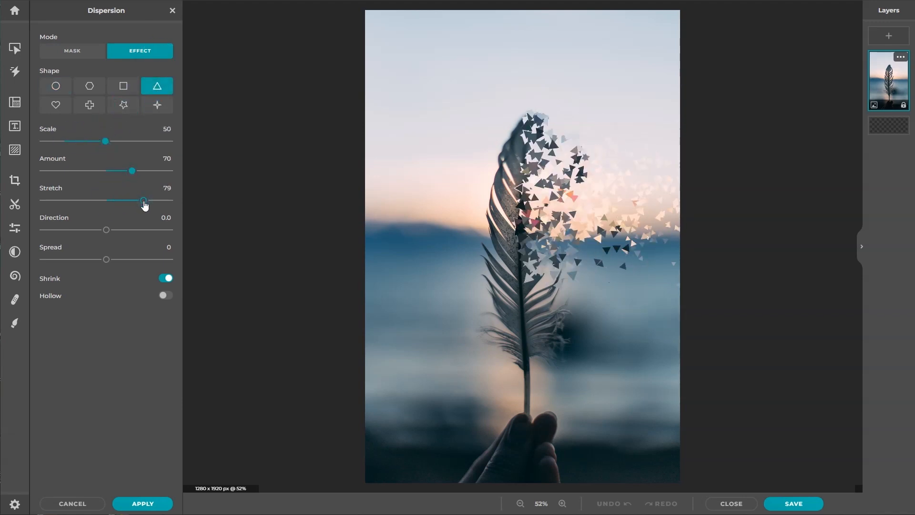
pyautogui.moveTo(106, 230); pyautogui.dragTo(88, 230)
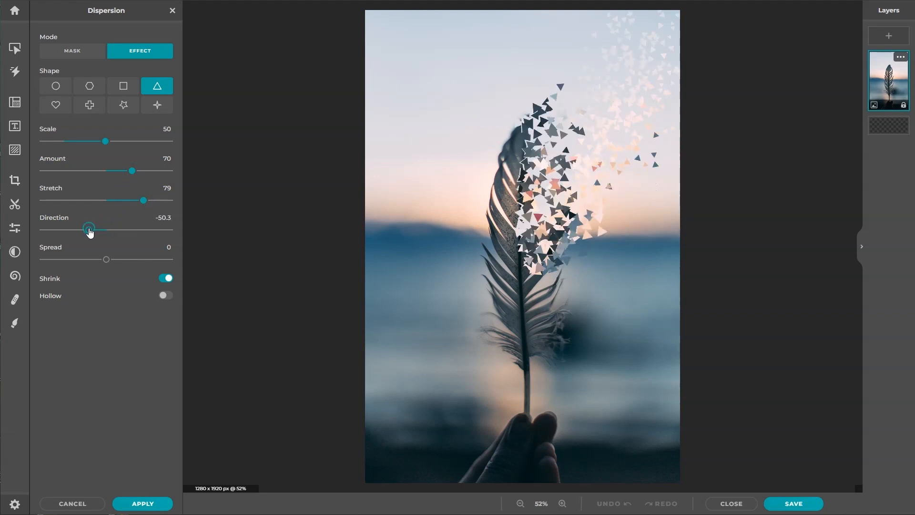
pyautogui.moveTo(106, 259); pyautogui.dragTo(119, 259)
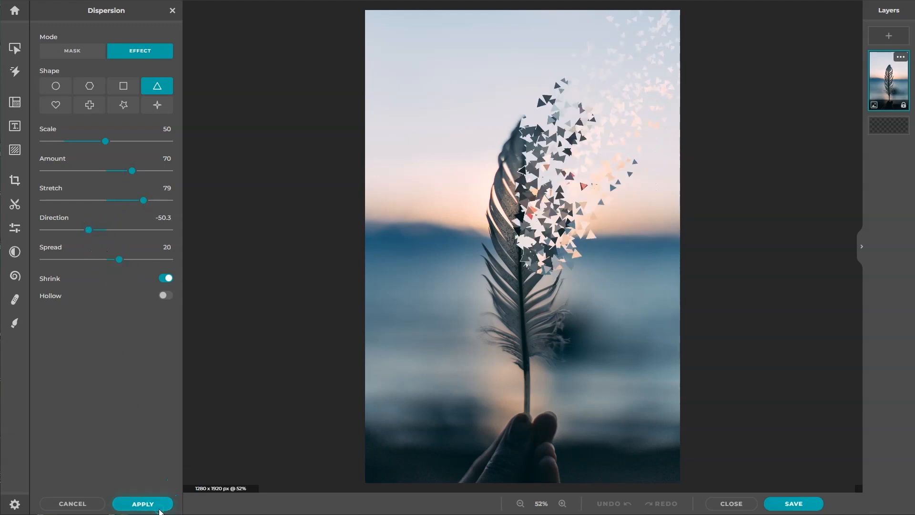
pyautogui.click(142, 503)
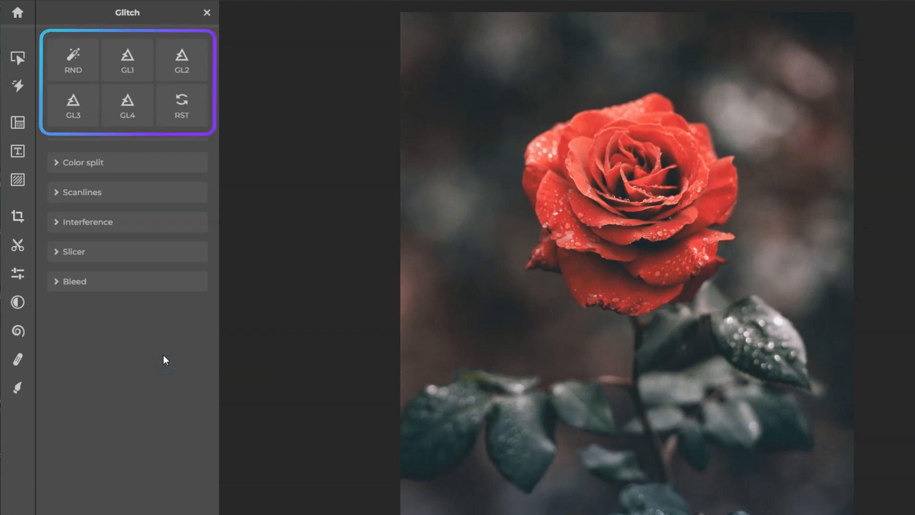
# Try random and preset glitch looks on the rose, then reset all glitch settings.
pyautogui.click(73, 59)
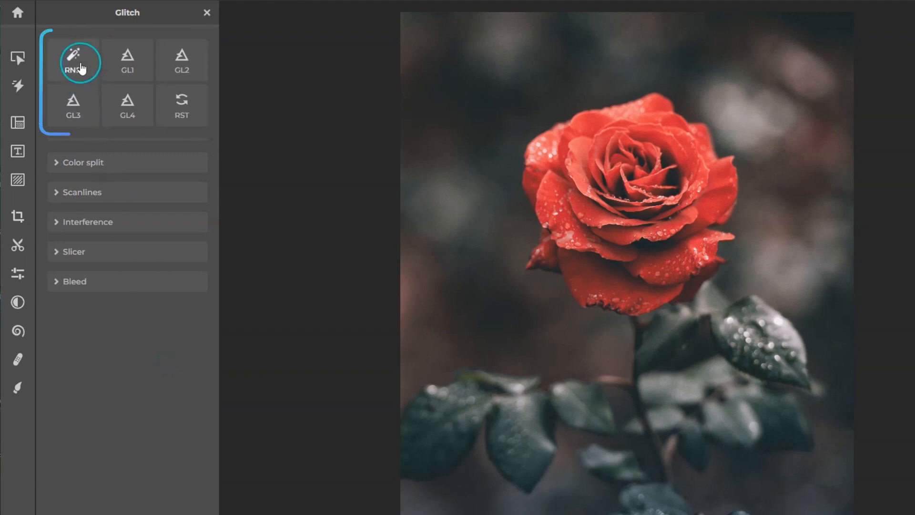
pyautogui.click(79, 62)
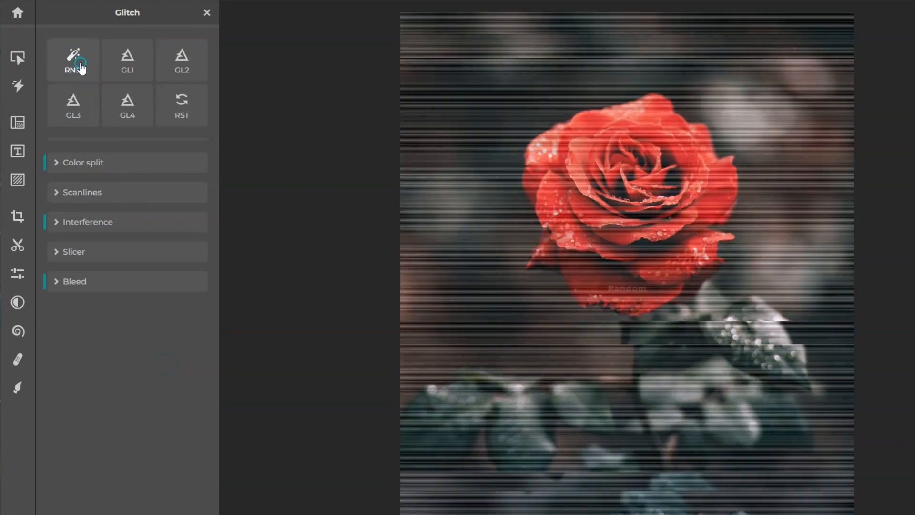
pyautogui.click(72, 61)
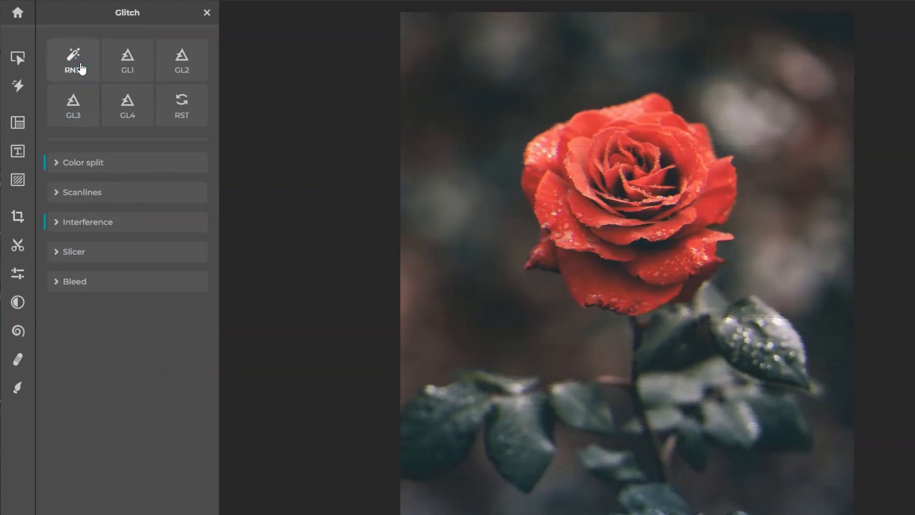
pyautogui.click(181, 59)
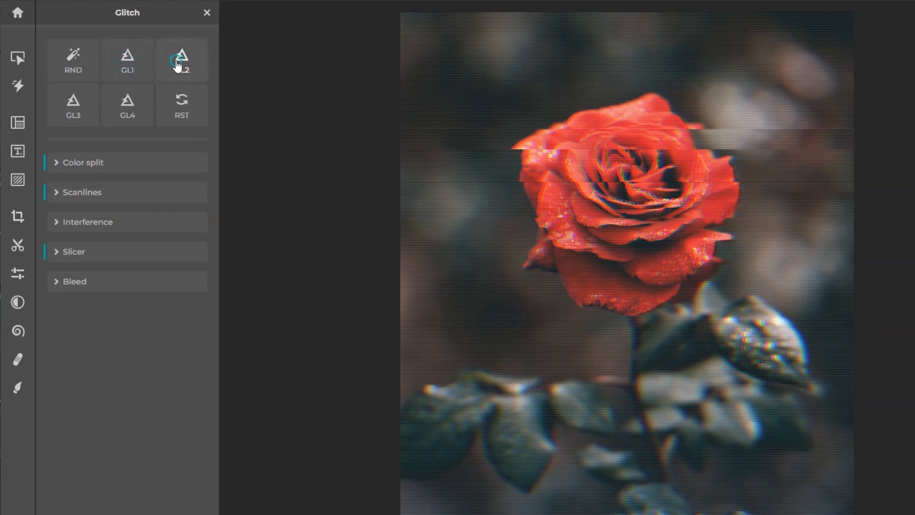
pyautogui.click(126, 104)
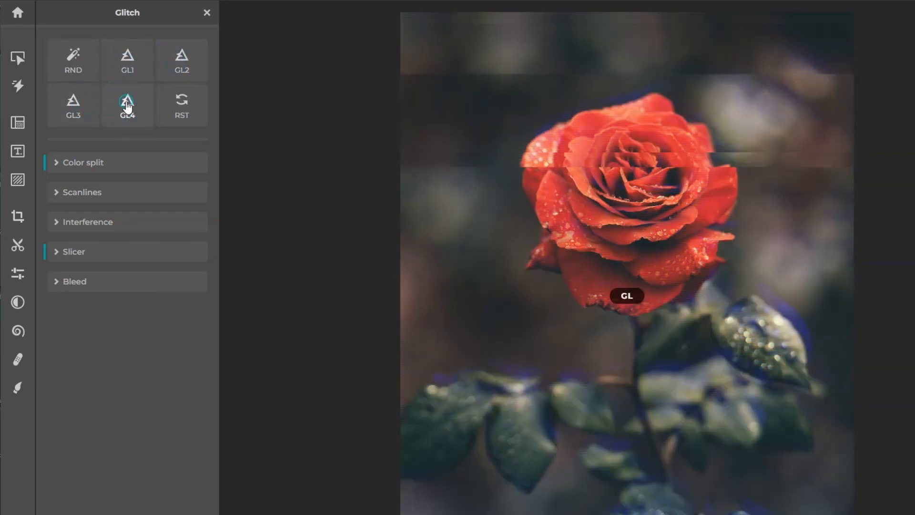
pyautogui.click(182, 105)
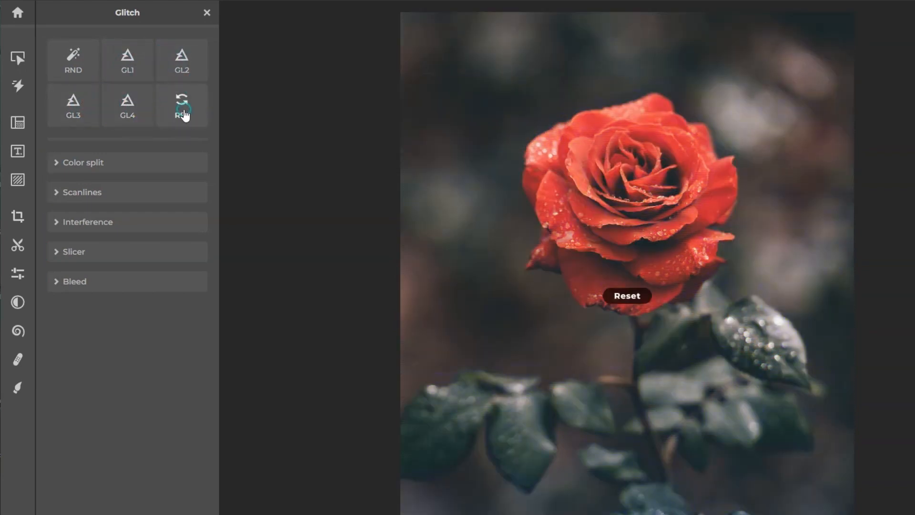
pyautogui.click(181, 105)
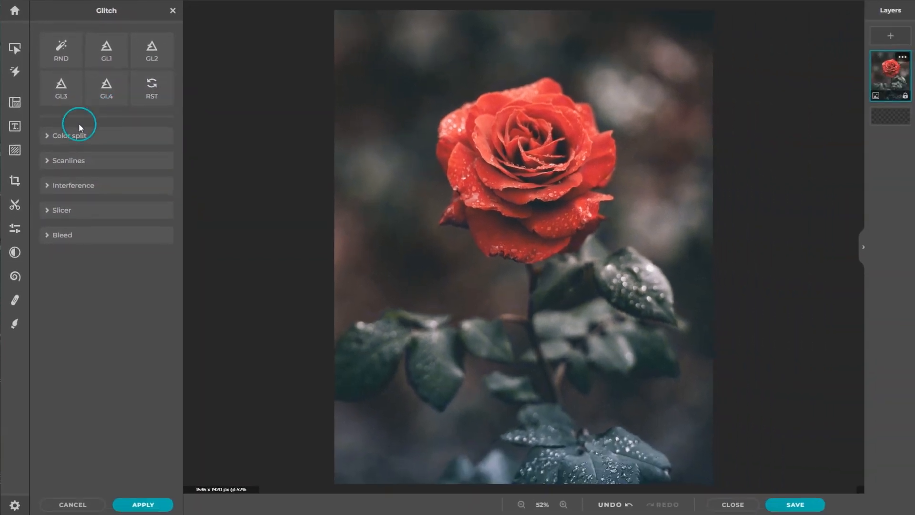
# Add a red-cyan Color split with distance 25.
pyautogui.click(70, 135)
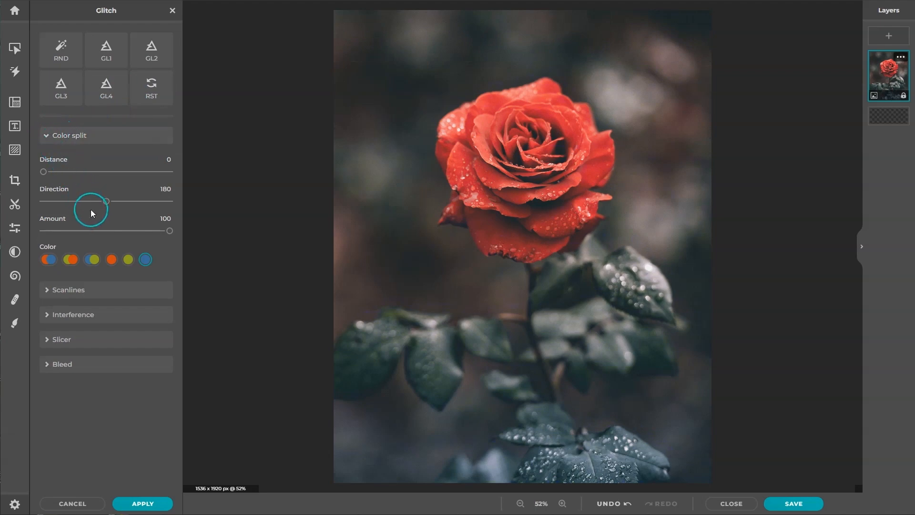
pyautogui.click(110, 259)
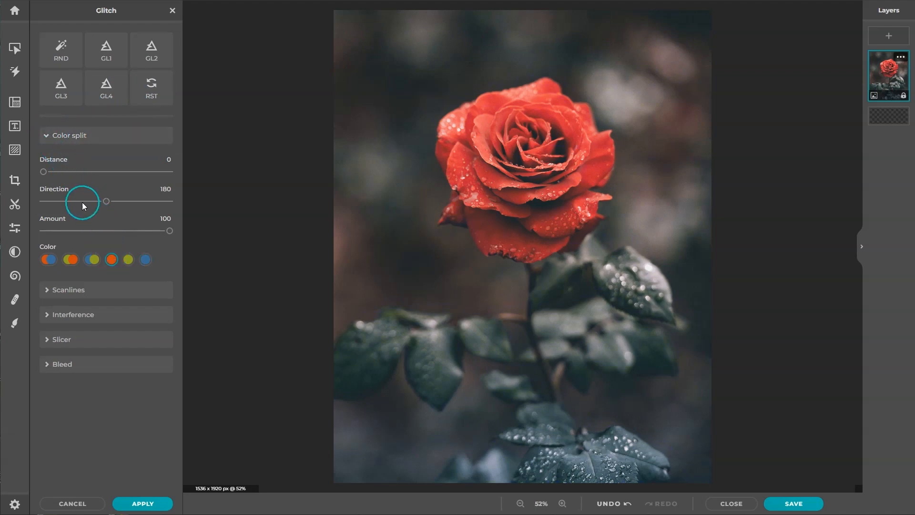
pyautogui.moveTo(43, 172); pyautogui.dragTo(74, 171)
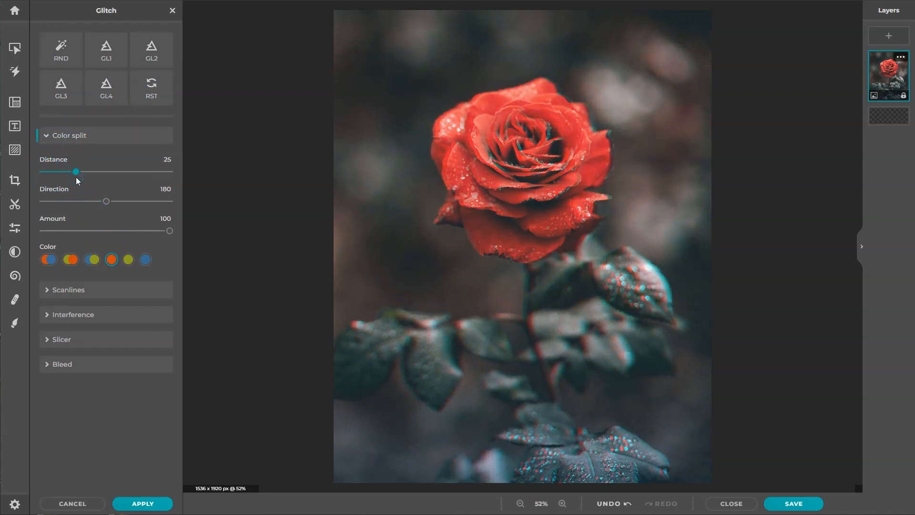
pyautogui.click(47, 135)
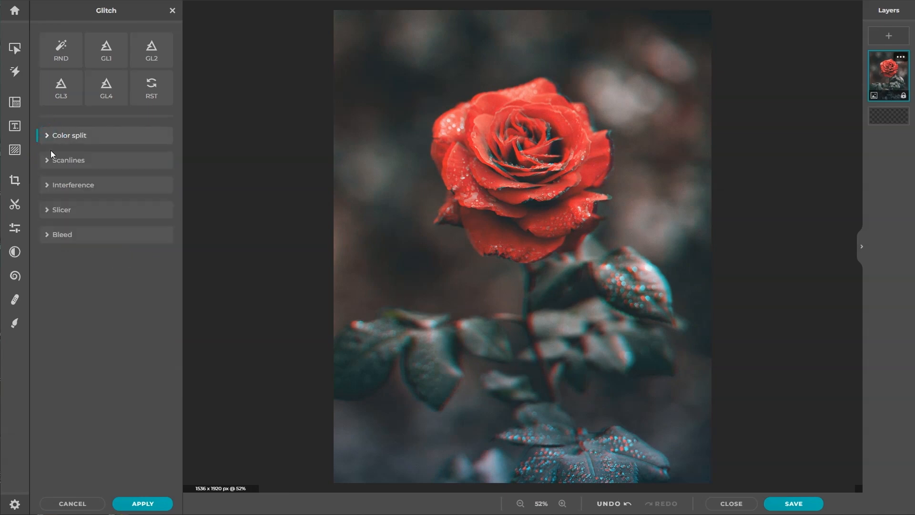
# Set Scanlines size 5 and amount 31, then move on to Interference.
pyautogui.click(68, 160)
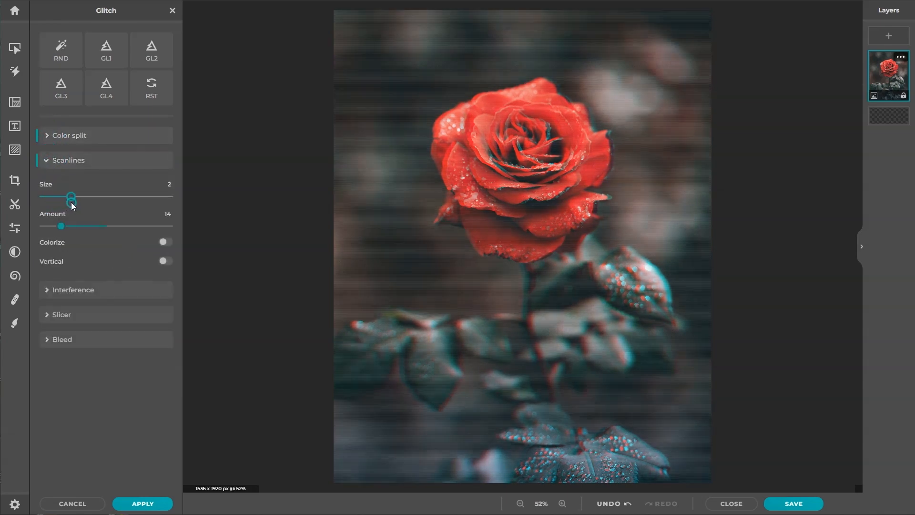
pyautogui.moveTo(72, 196); pyautogui.dragTo(109, 197)
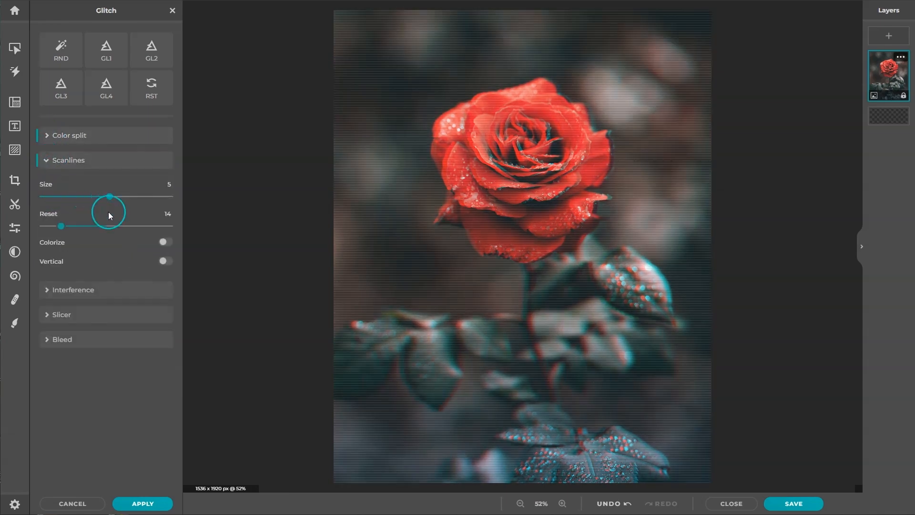
pyautogui.moveTo(61, 226); pyautogui.dragTo(82, 226)
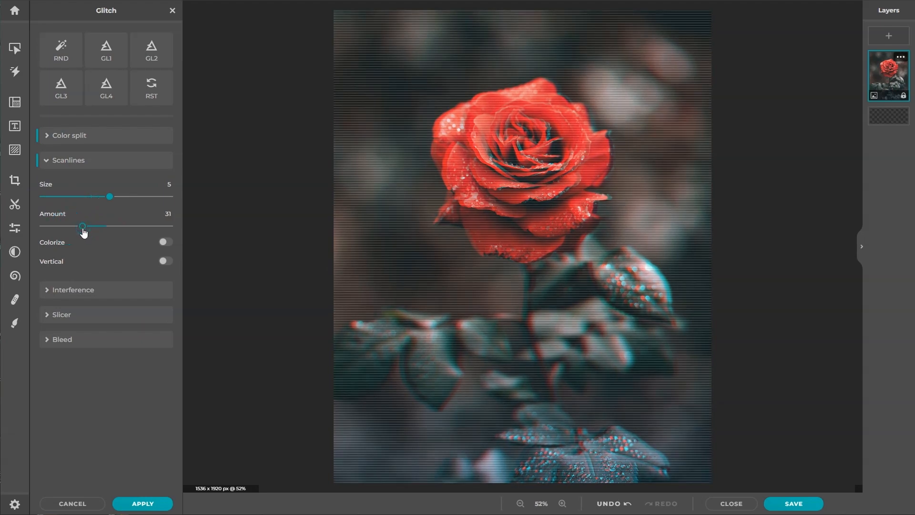
pyautogui.click(68, 160)
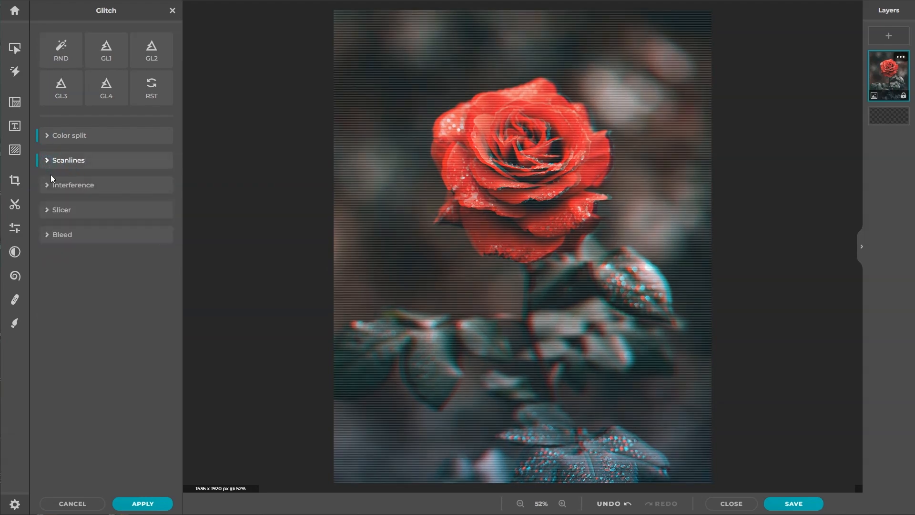
pyautogui.click(73, 185)
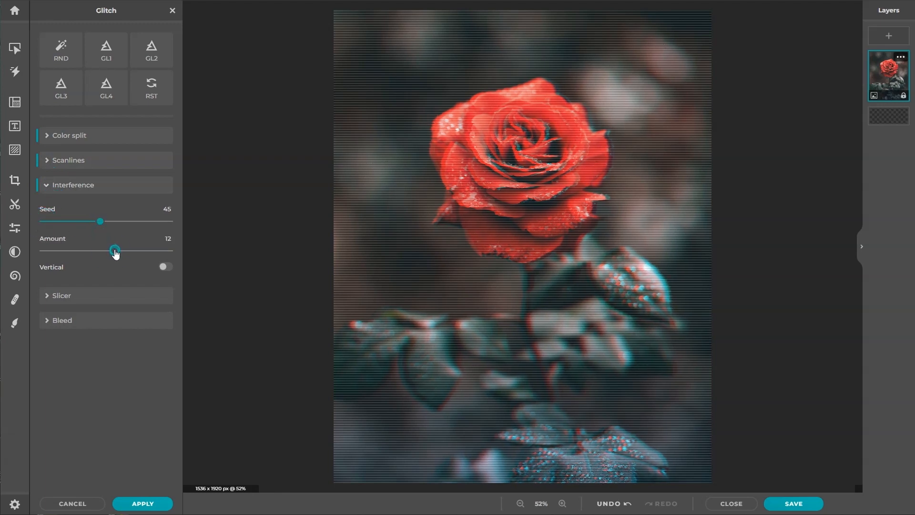
# Shift the Slicer strips with seed 41 and strengthen the colour Bleed on the rose.
pyautogui.click(73, 184)
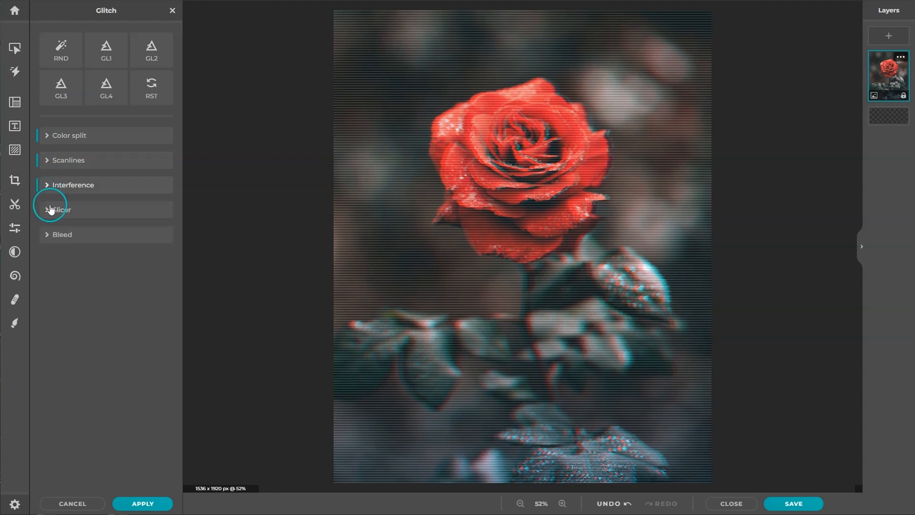
pyautogui.click(51, 209)
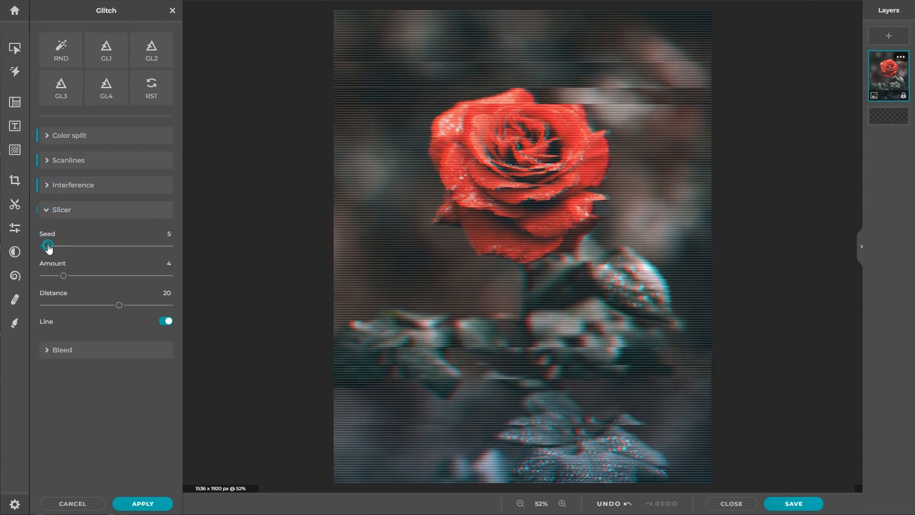
pyautogui.moveTo(48, 246); pyautogui.dragTo(69, 246)
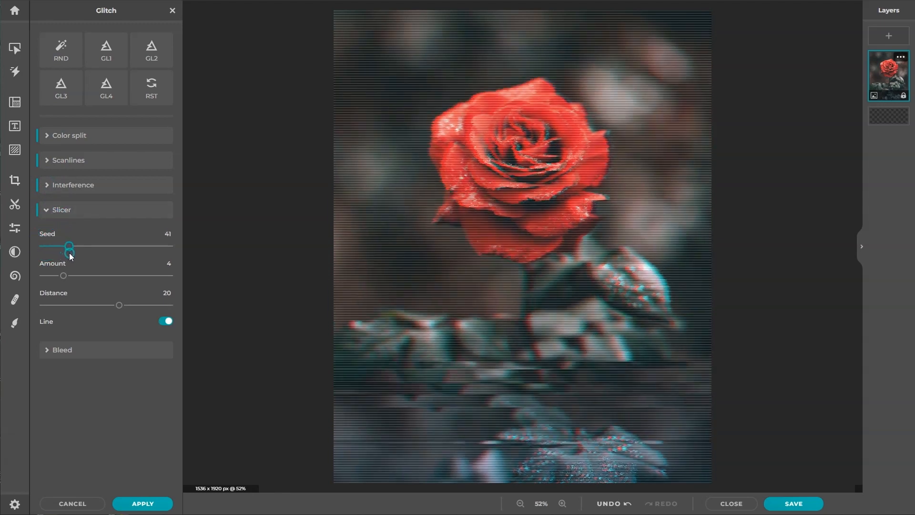
pyautogui.click(61, 209)
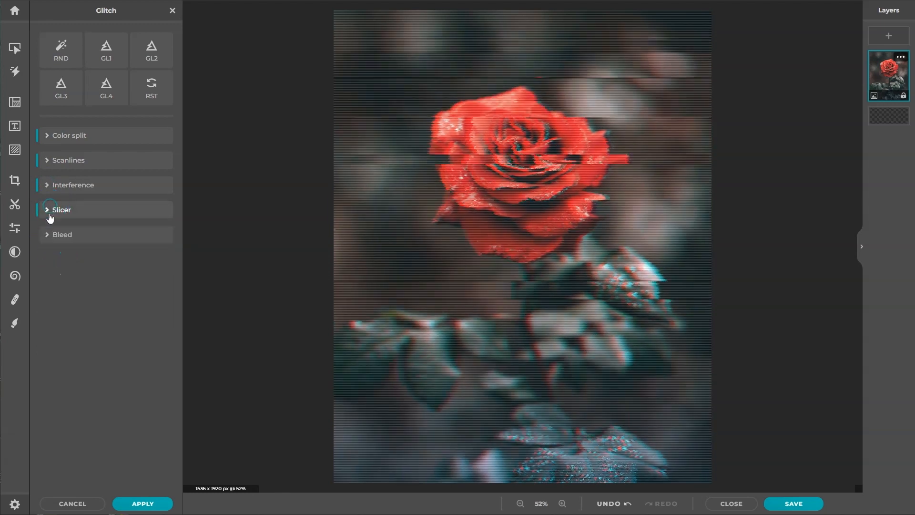
pyautogui.click(62, 234)
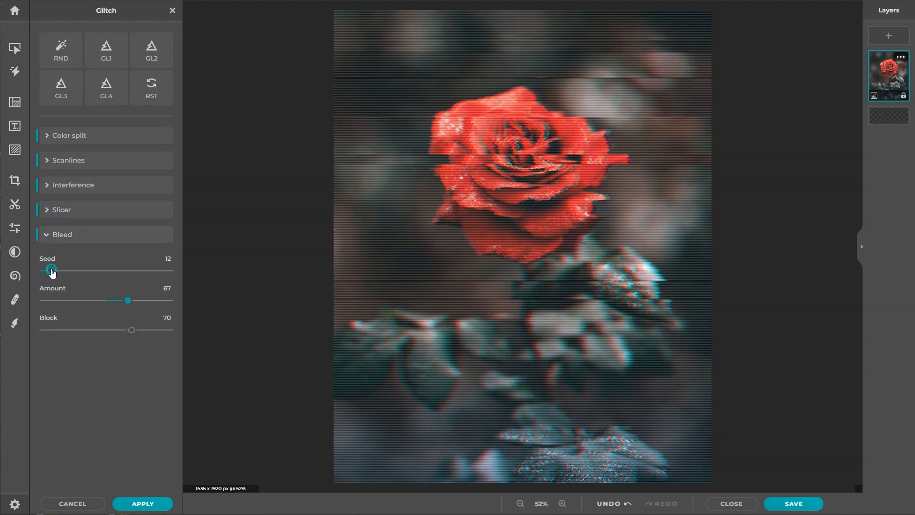
pyautogui.moveTo(51, 270); pyautogui.dragTo(54, 269)
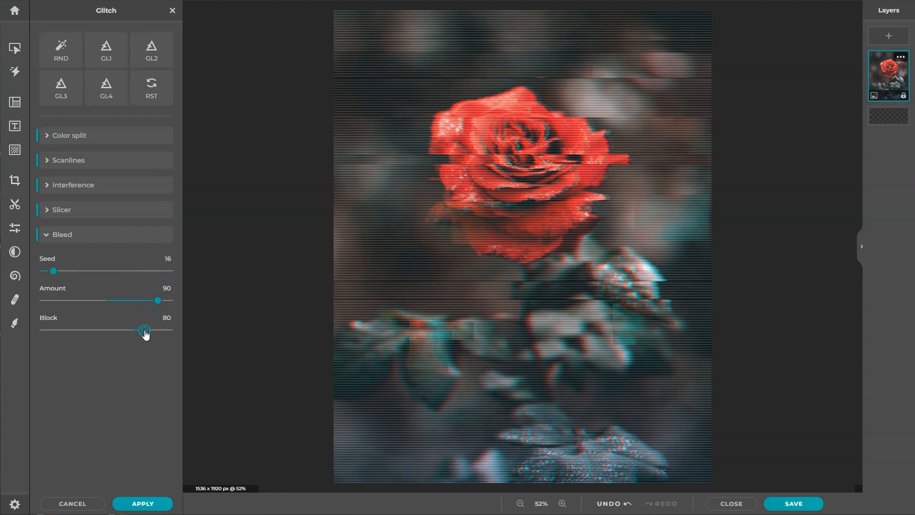
# Apply the finished glitch to the rose photo.
pyautogui.click(142, 503)
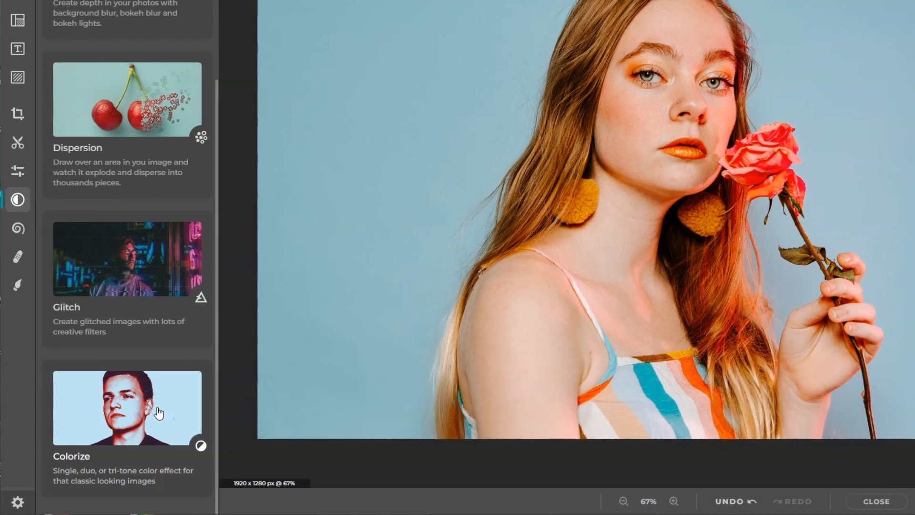
# Colorize the portrait with the cyan/magenta preset, amount 88 and contrast 55.
pyautogui.click(127, 408)
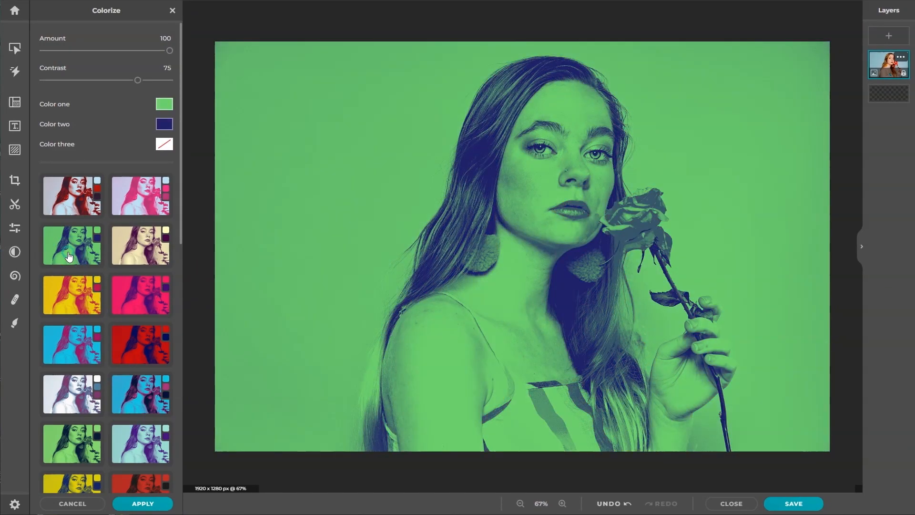
pyautogui.click(140, 294)
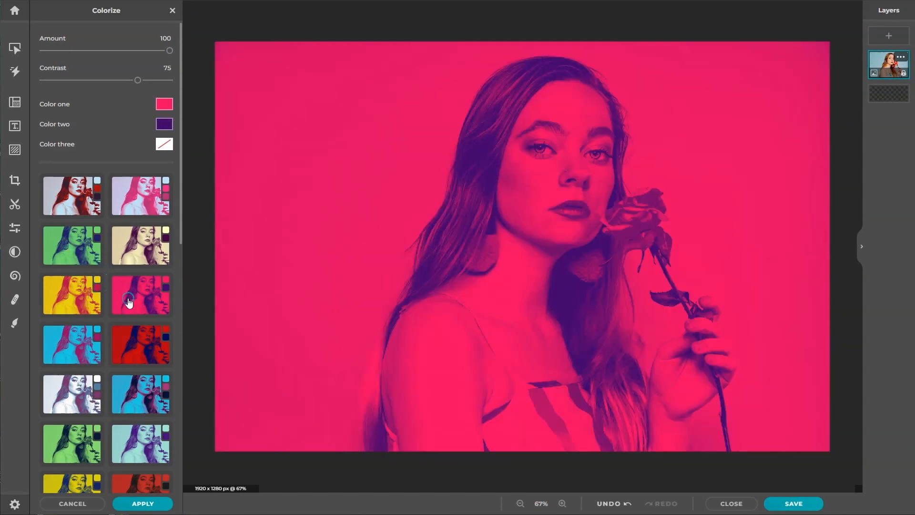
pyautogui.click(150, 394)
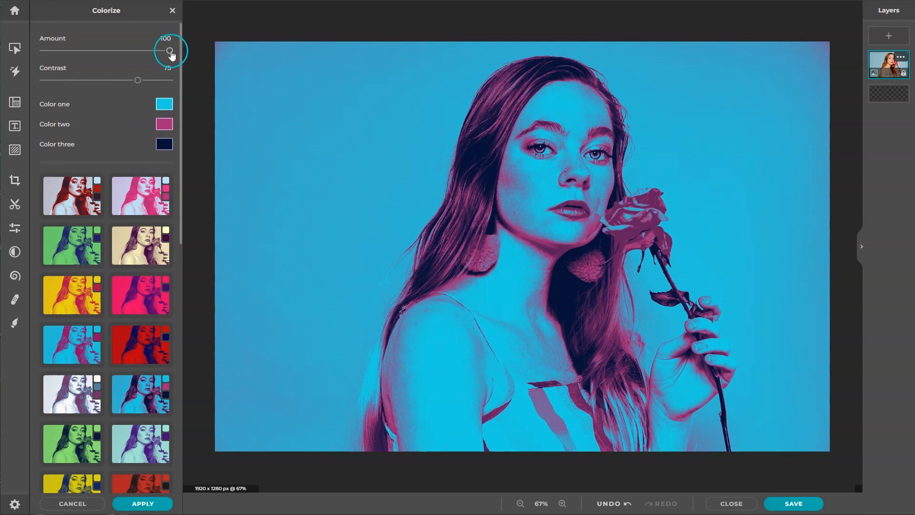
pyautogui.moveTo(170, 51); pyautogui.dragTo(155, 50)
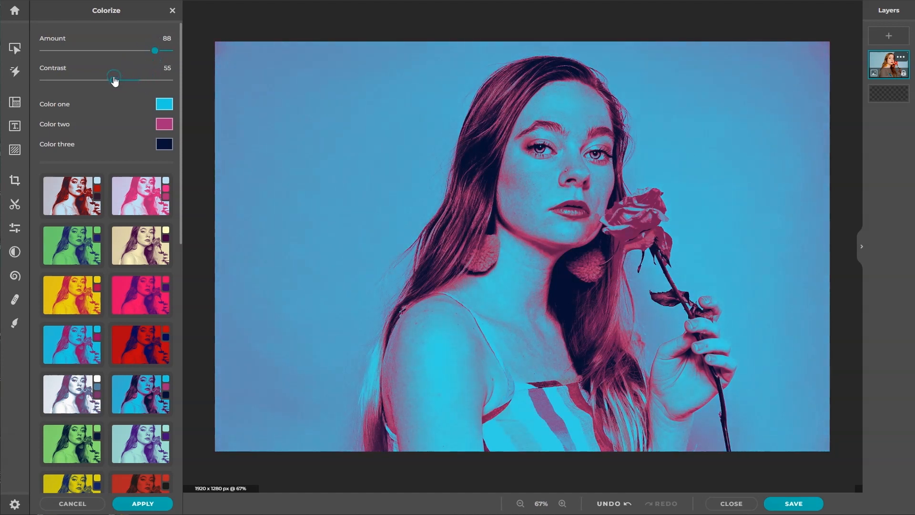
pyautogui.moveTo(115, 80); pyautogui.dragTo(112, 80)
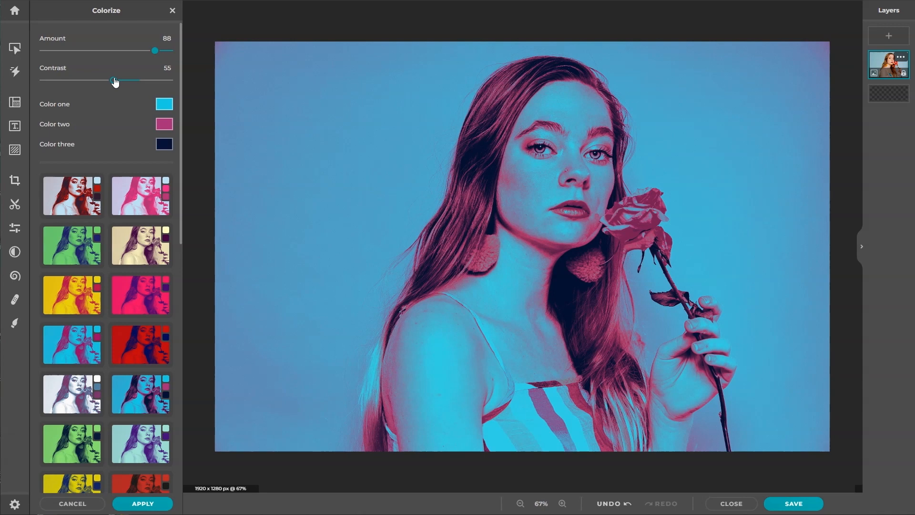
# Change Color two to a saturated magenta in the Color Picker and apply Colorize to the portrait.
pyautogui.click(164, 124)
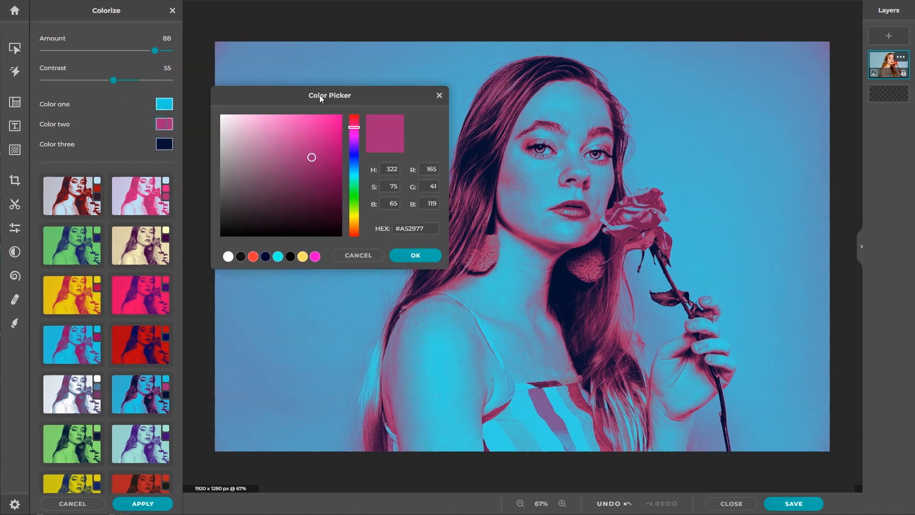
pyautogui.moveTo(353, 127); pyautogui.dragTo(354, 133)
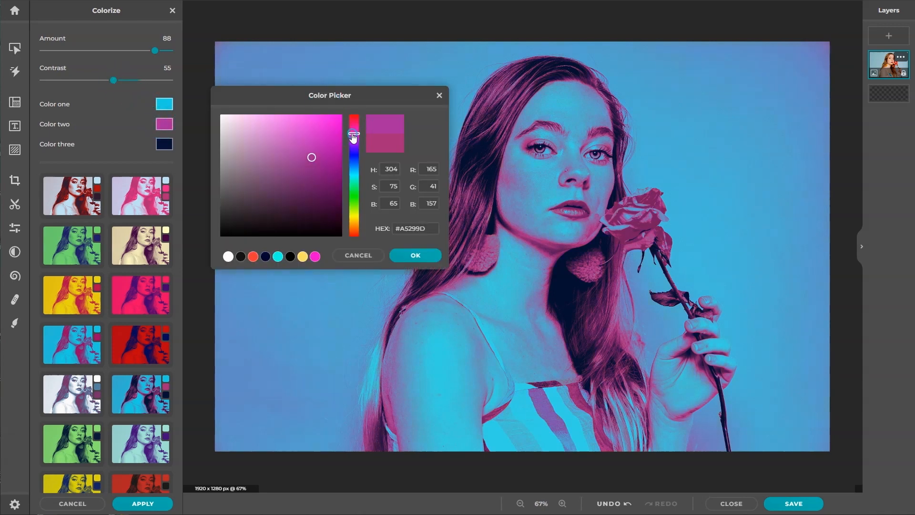
pyautogui.click(327, 154)
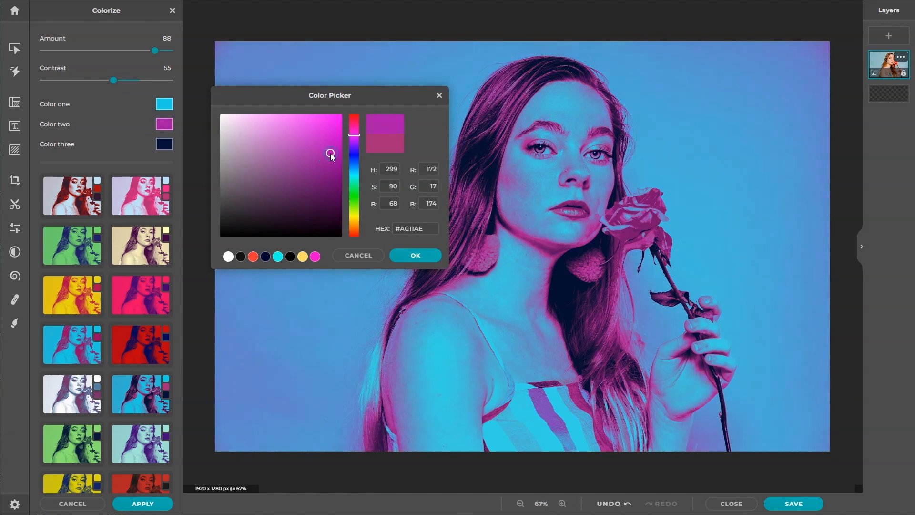
pyautogui.click(416, 255)
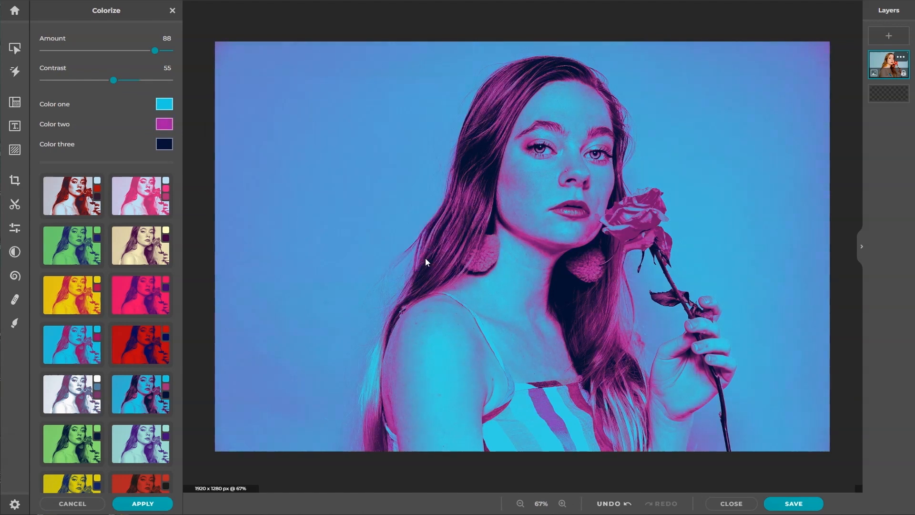
pyautogui.click(143, 504)
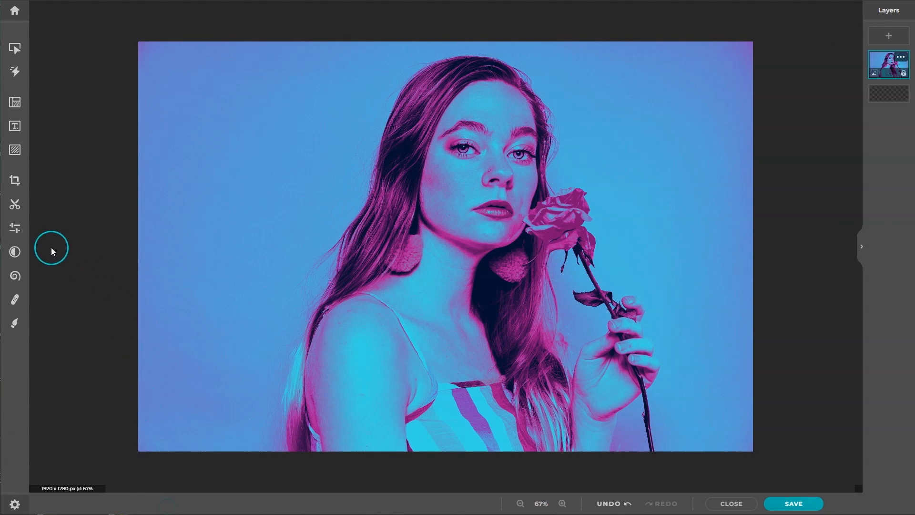
# Add the GL2 Glitch preset over the duotone portrait from the Effect list.
pyautogui.click(14, 251)
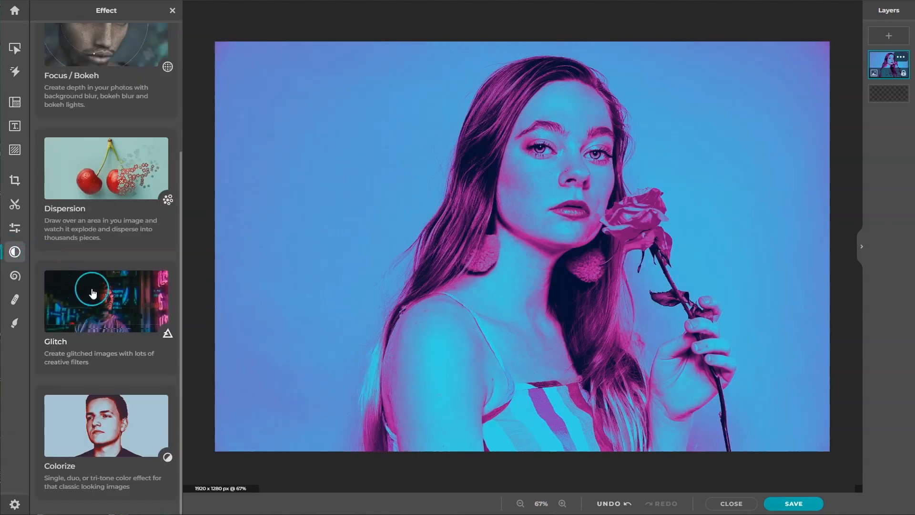
pyautogui.click(96, 300)
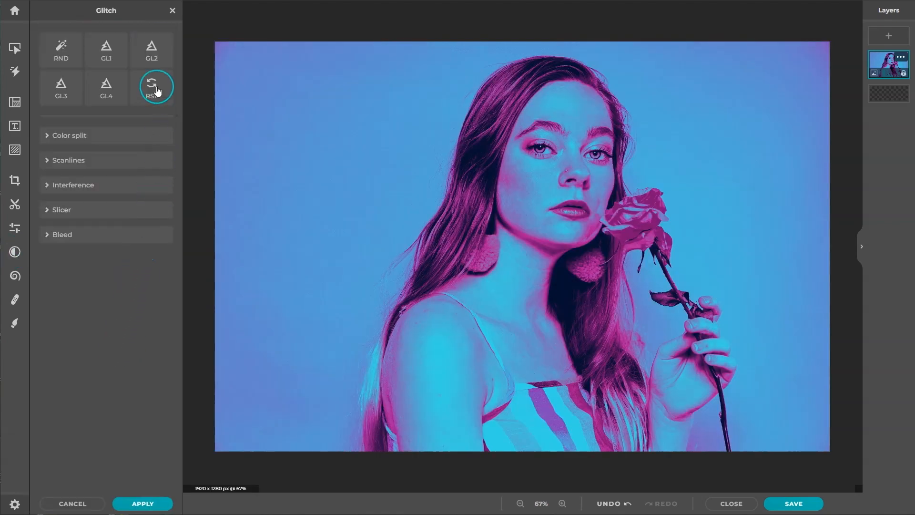
pyautogui.click(152, 50)
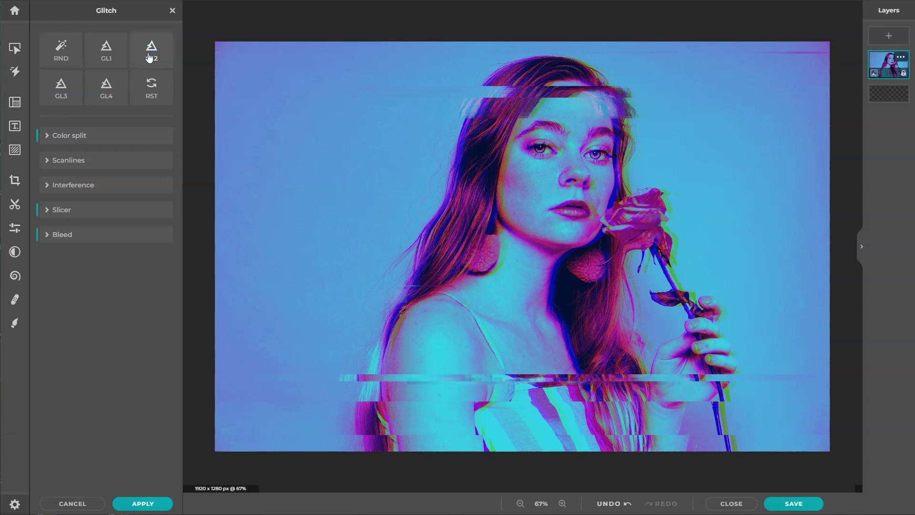